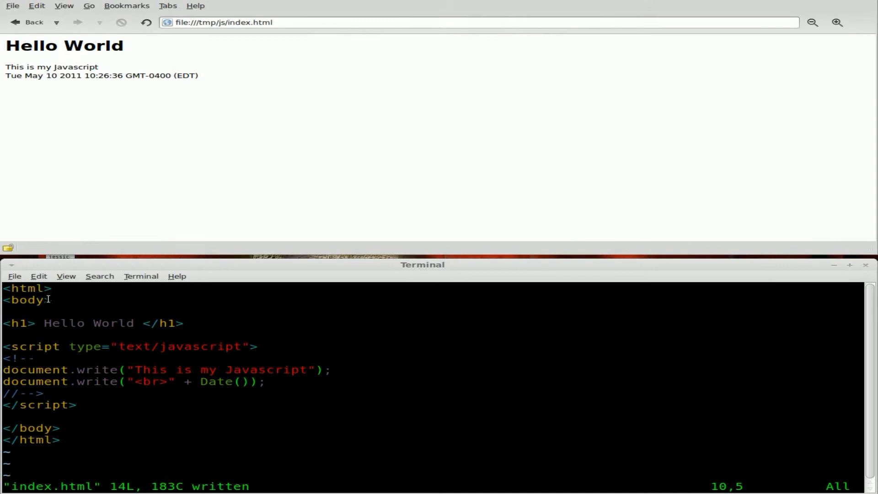
Check the Hello World page, then begin a <head> section above the body in index.html
{"action": "double_click", "coordinate": [31, 440]}
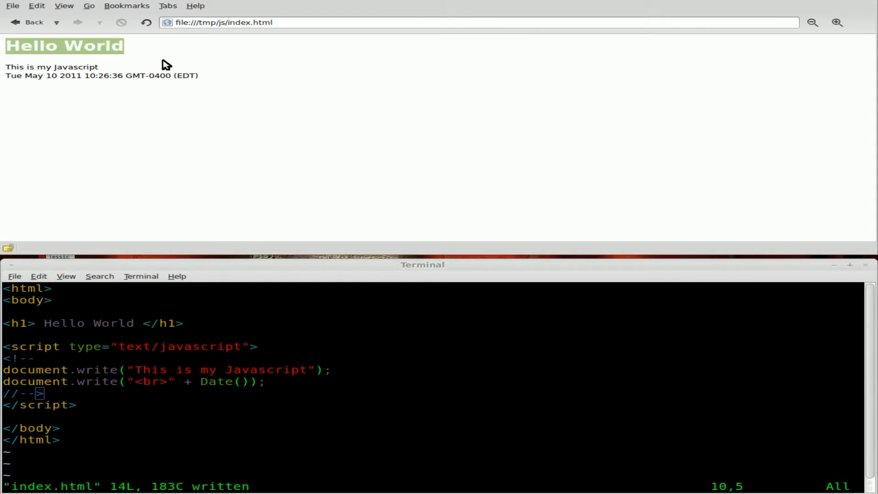
{"action": "left_click", "coordinate": [193, 323]}
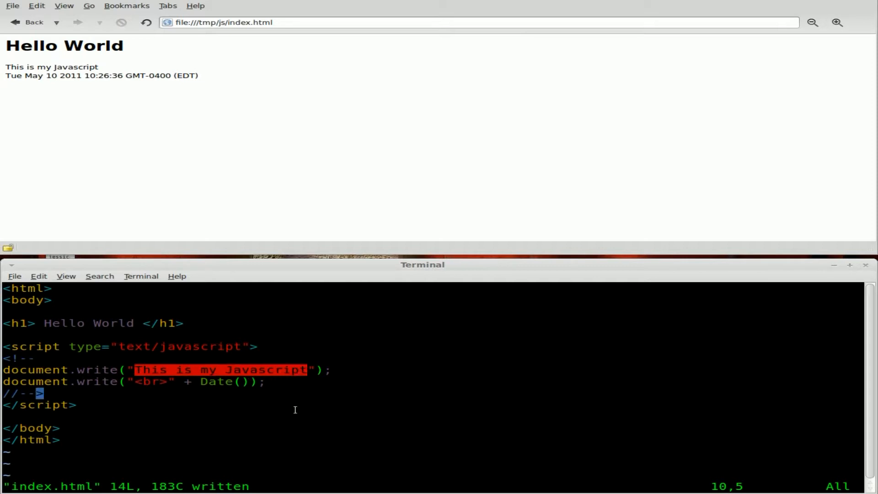
{"action": "mouse_move", "coordinate": [138, 384]}
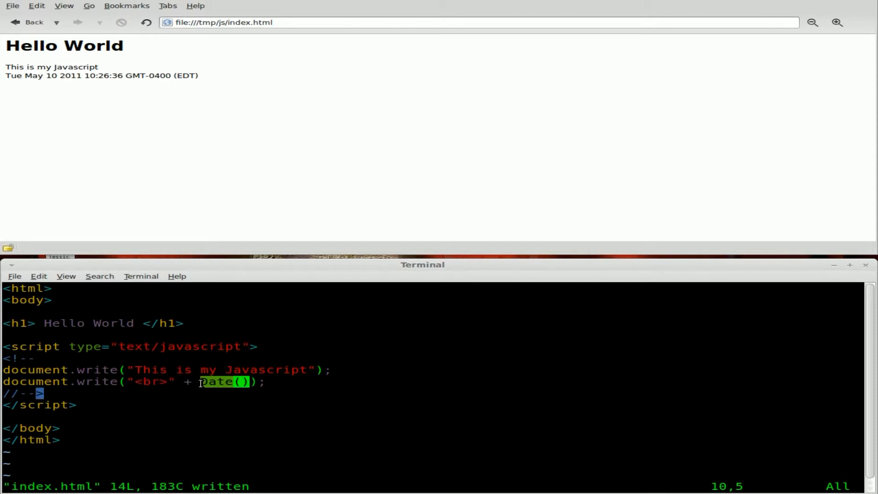
{"action": "mouse_move", "coordinate": [7, 79]}
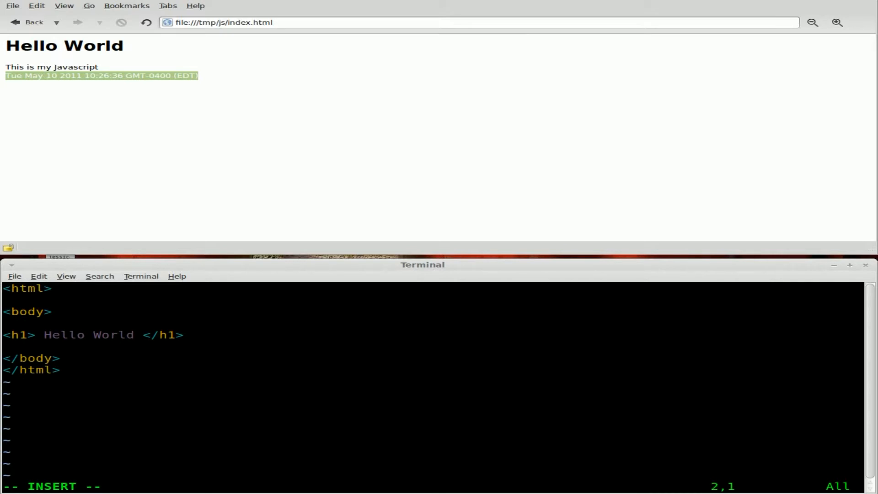
{"action": "type", "text": "<head>"}
{"action": "type", "text": "</head>"}
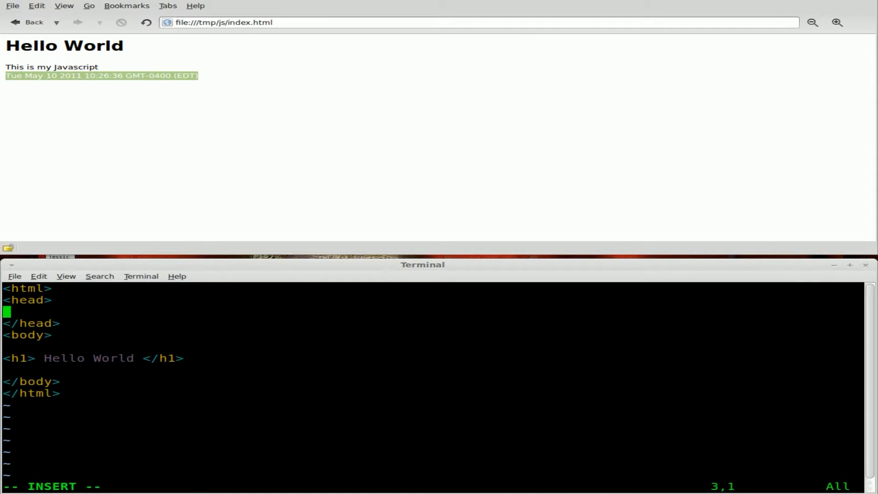
Write an empty <script type="text/javascript"> ... </script> element inside the head
{"action": "type", "text": "<sc"}
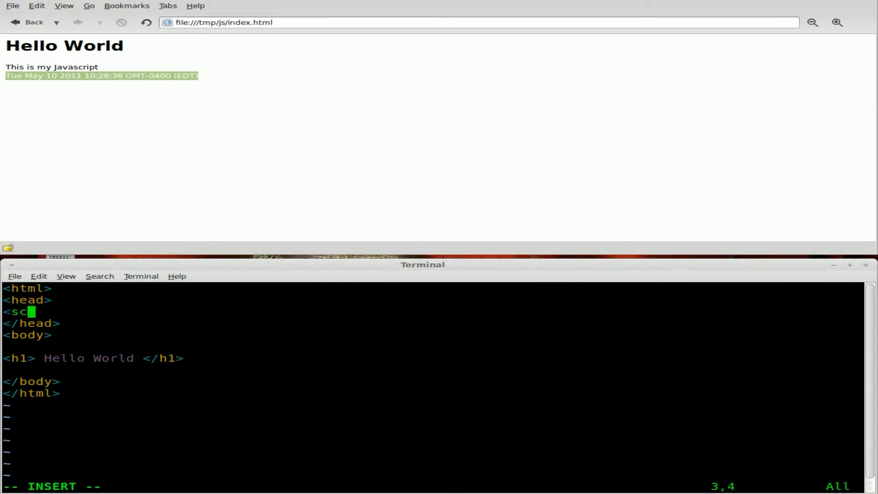
{"action": "type", "text": "ript"}
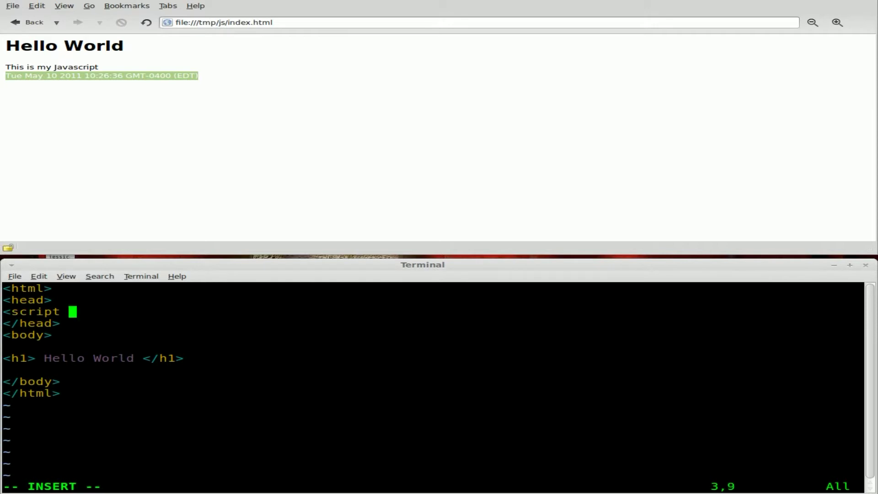
{"action": "type", "text": "typ"}
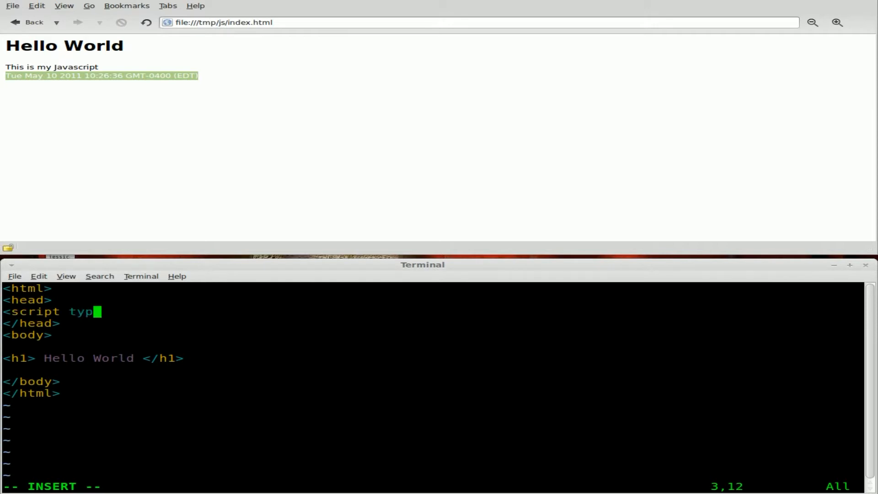
{"action": "type", "text": "e=\"text"}
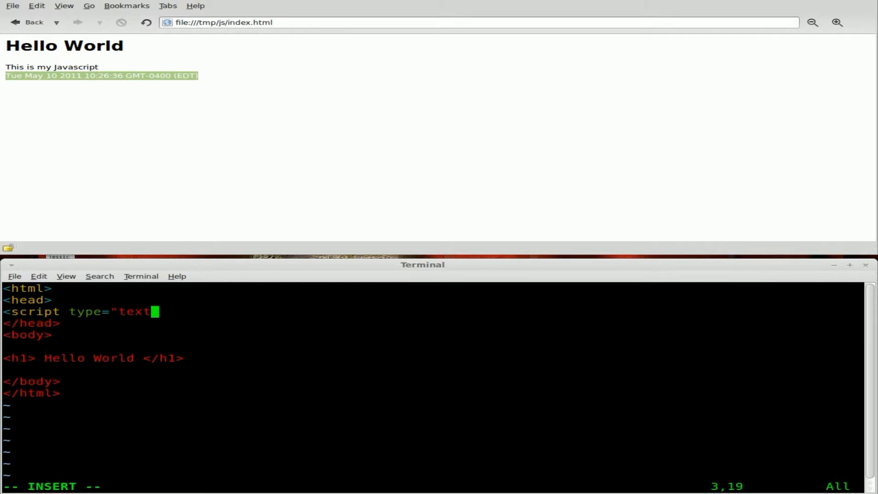
{"action": "type", "text": "/j"}
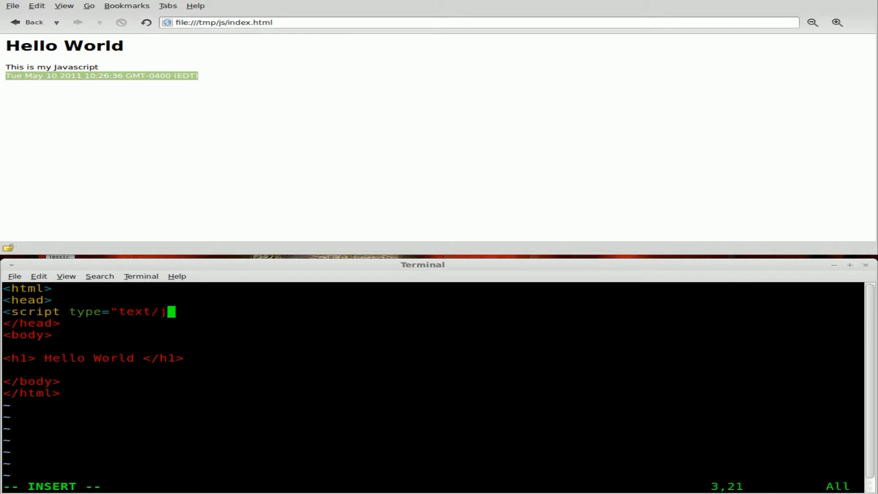
{"action": "type", "text": "avascript\">"}
{"action": "type", "text": "<"}
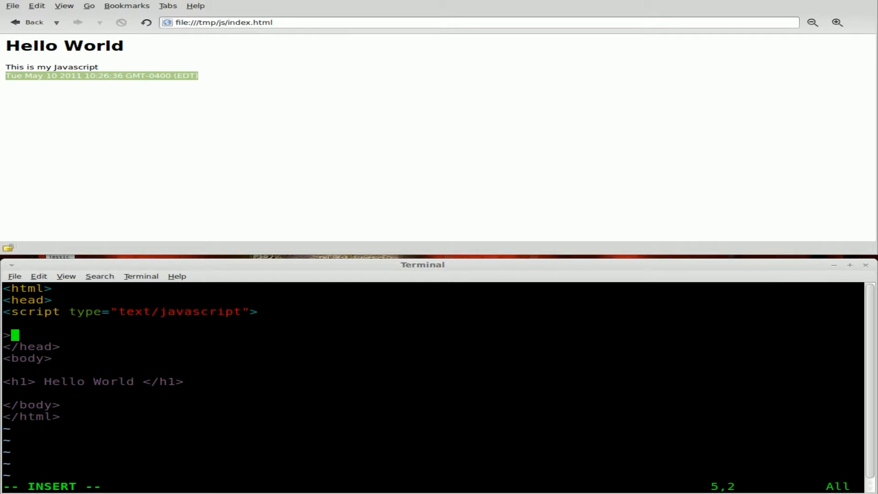
{"action": "type", "text": "/script"}
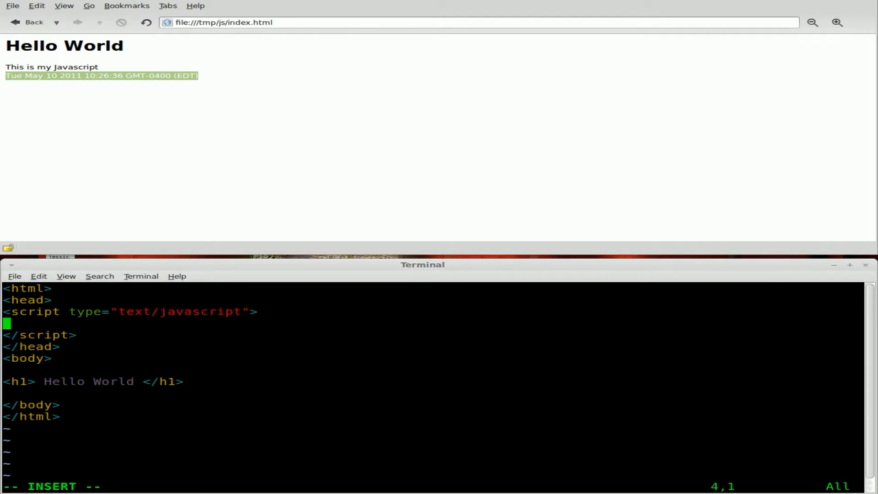
Declare function NewMSG() inside the head script and start its body
{"action": "key", "text": "Down"}
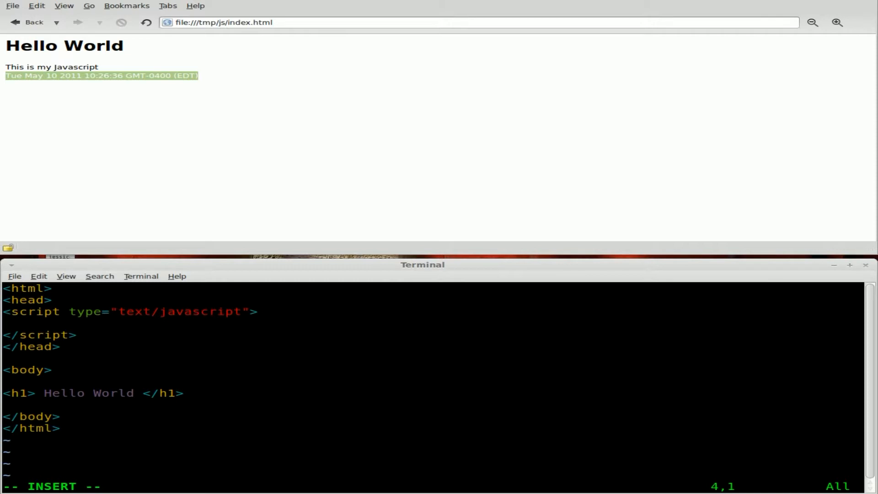
{"action": "type", "text": "func"}
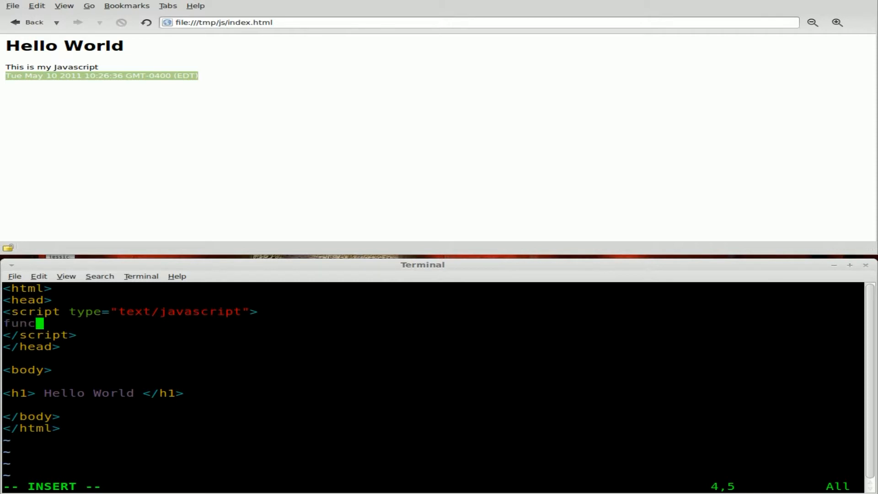
{"action": "type", "text": "tion"}
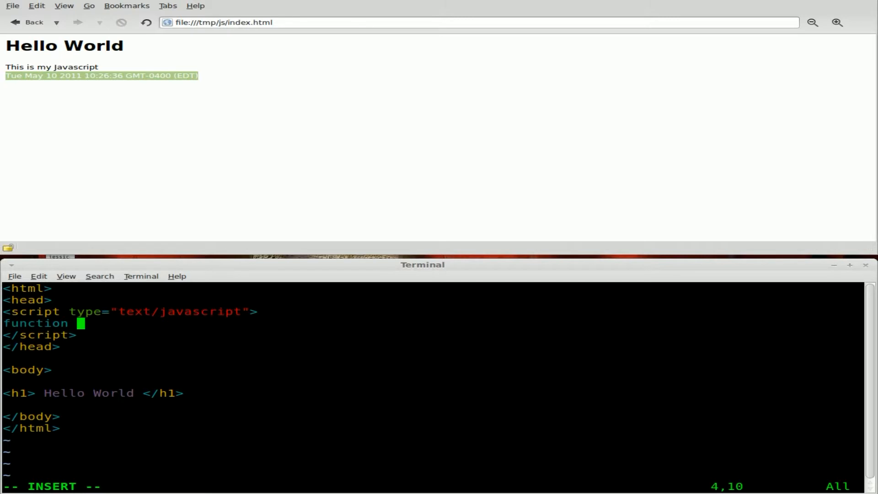
{"action": "type", "text": "Ne"}
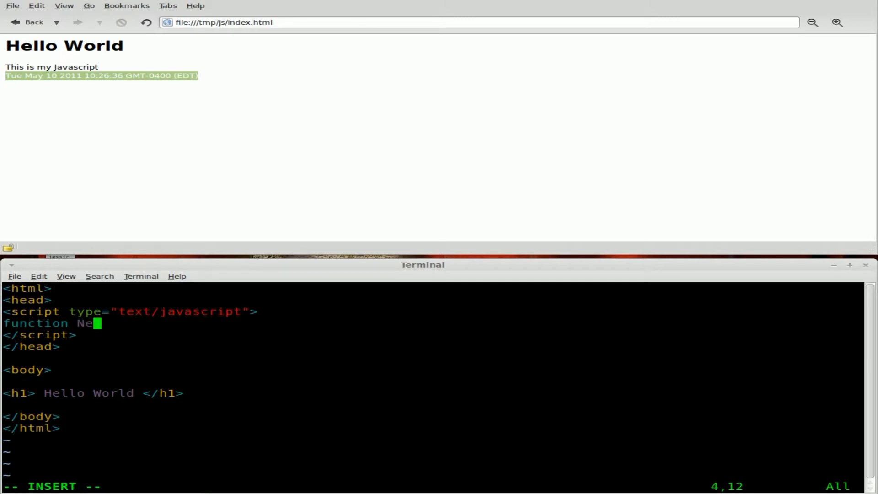
{"action": "type", "text": "wMSG"}
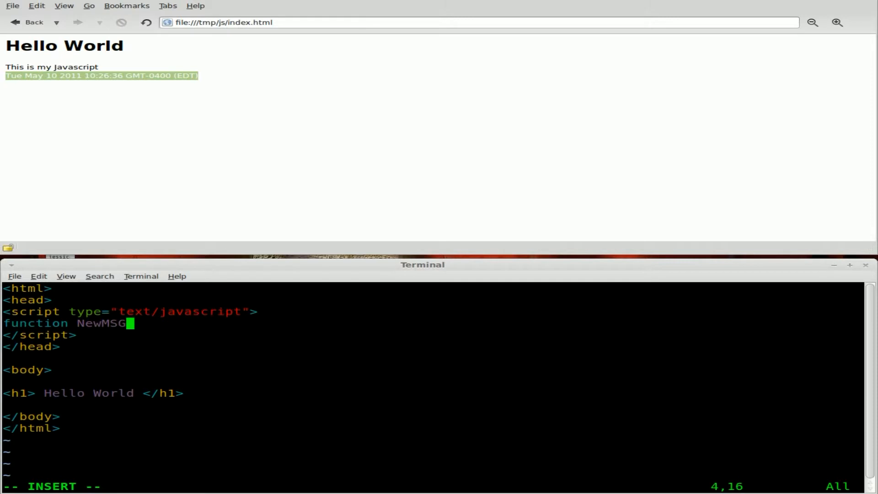
{"action": "type", "text": "()"}
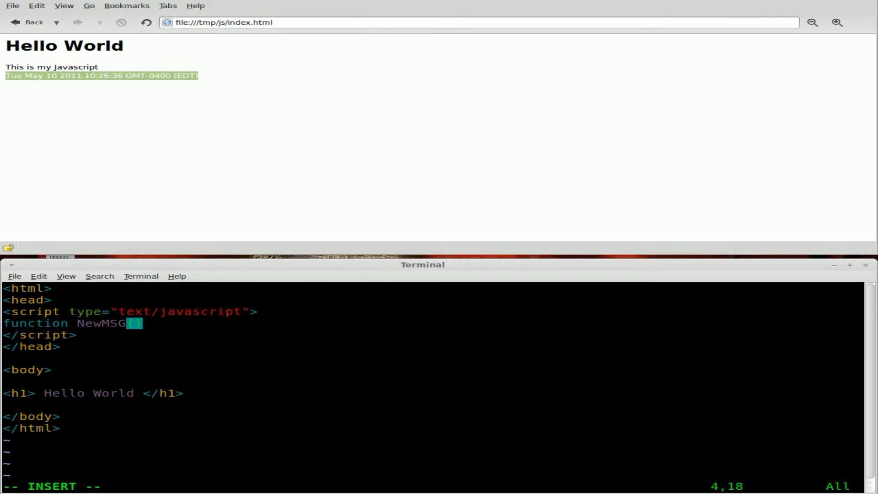
{"action": "key", "text": "Return"}
{"action": "type", "text": "{"}
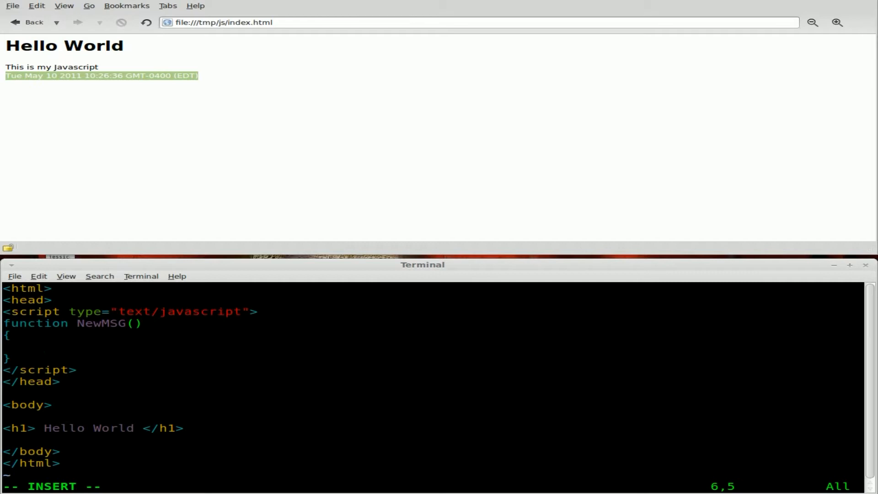
Make NewMSG call document.write("<p>This is a new Message</p>");
{"action": "type", "text": "do"}
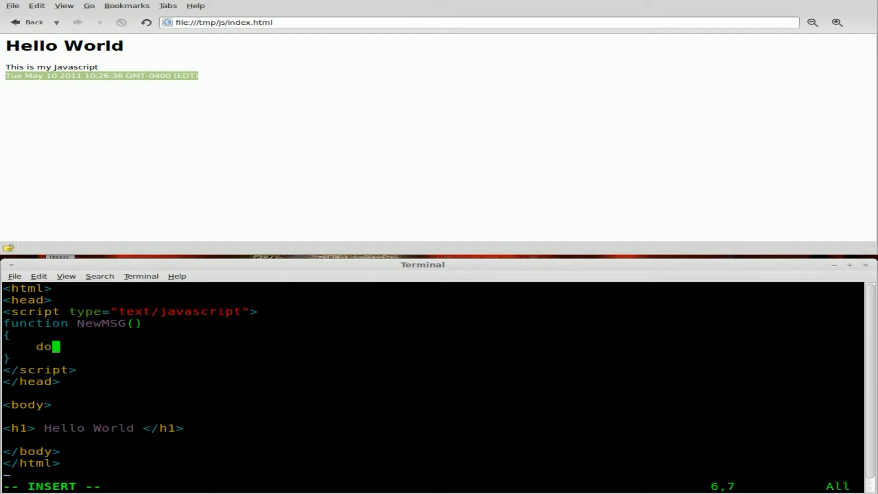
{"action": "type", "text": "cument"}
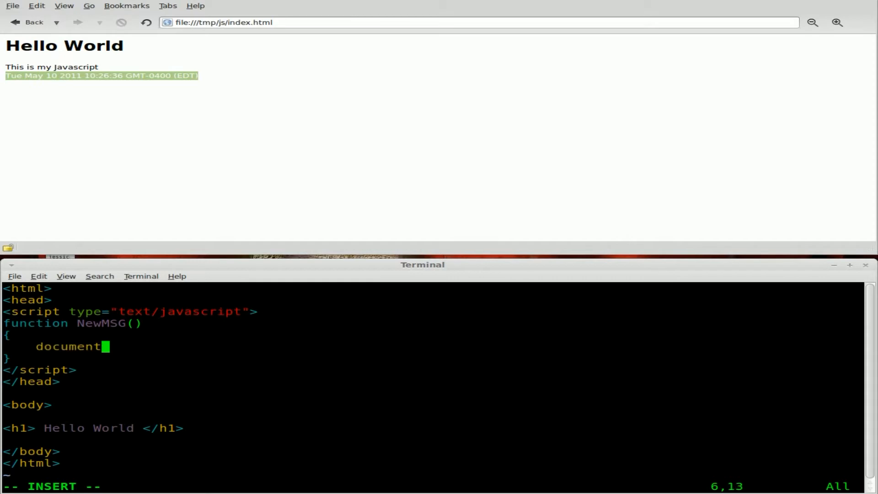
{"action": "type", "text": ".wrt"}
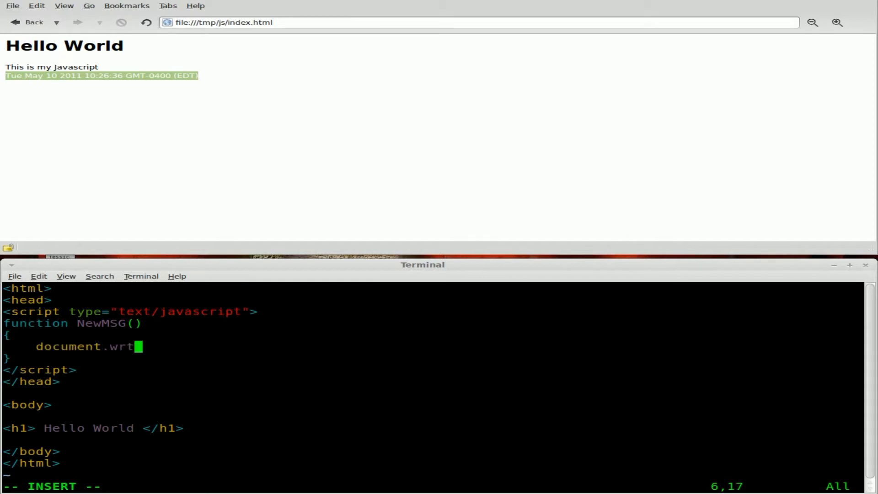
{"action": "type", "text": "e()"}
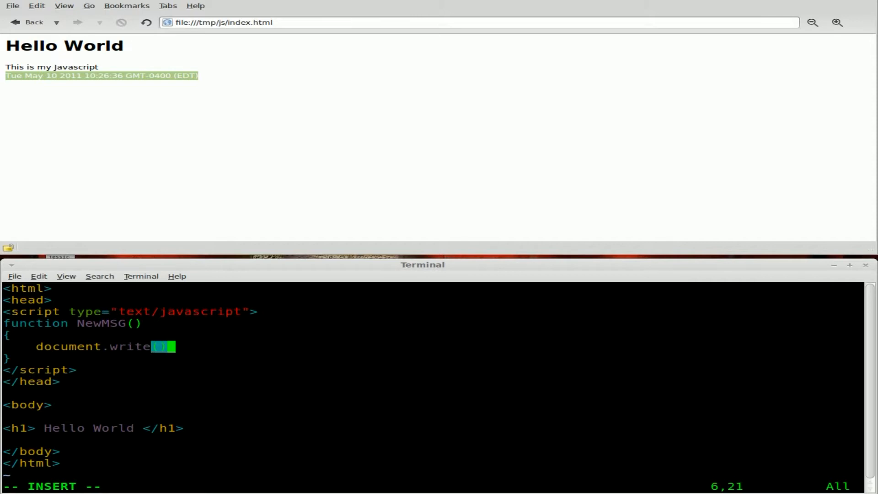
{"action": "type", "text": ";"}
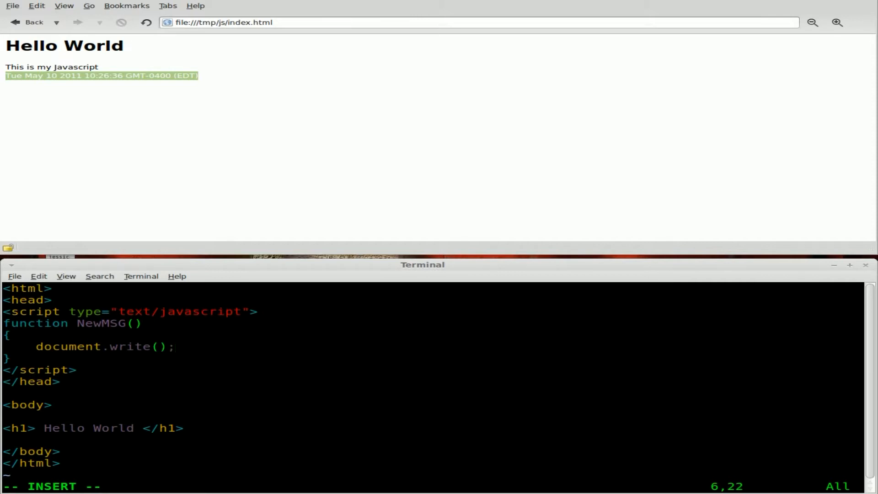
{"action": "key", "text": "Left"}
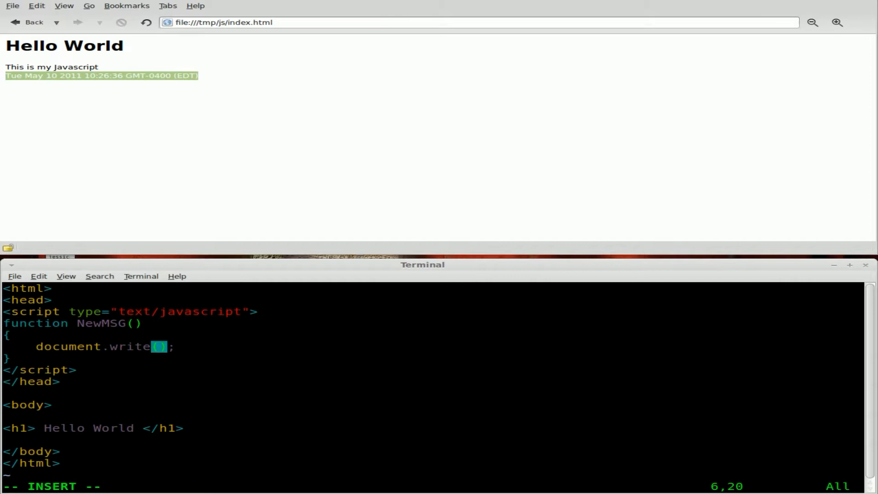
{"action": "type", "text": "\""}
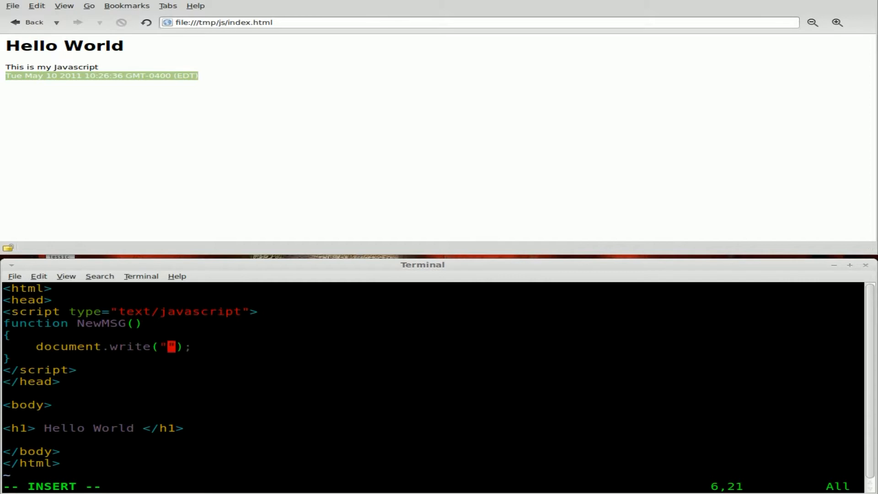
{"action": "type", "text": "<p"}
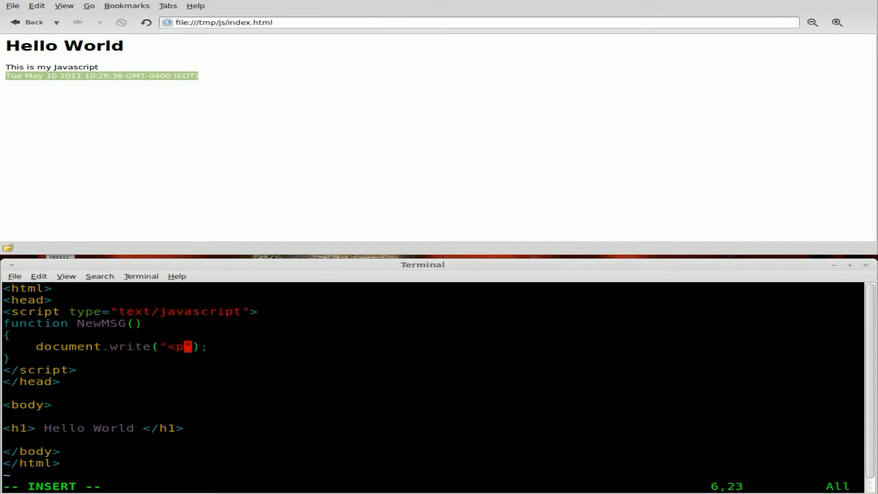
{"action": "type", "text": ">"}
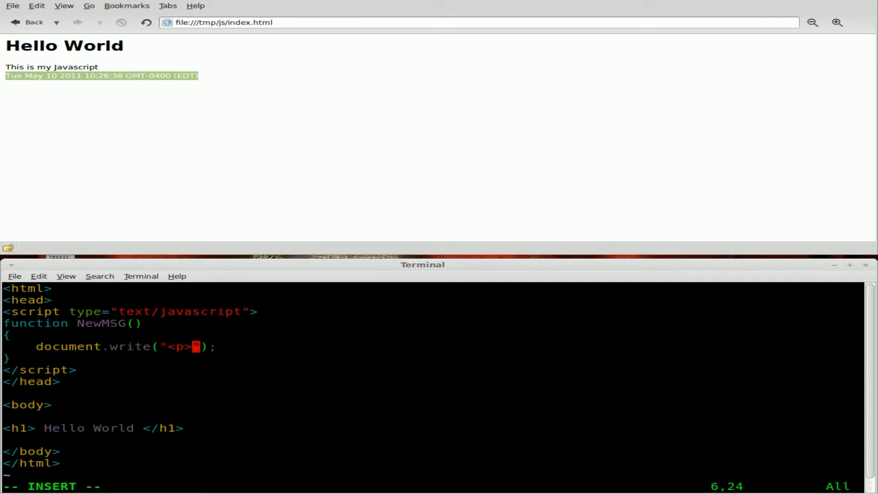
{"action": "type", "text": "This is a"}
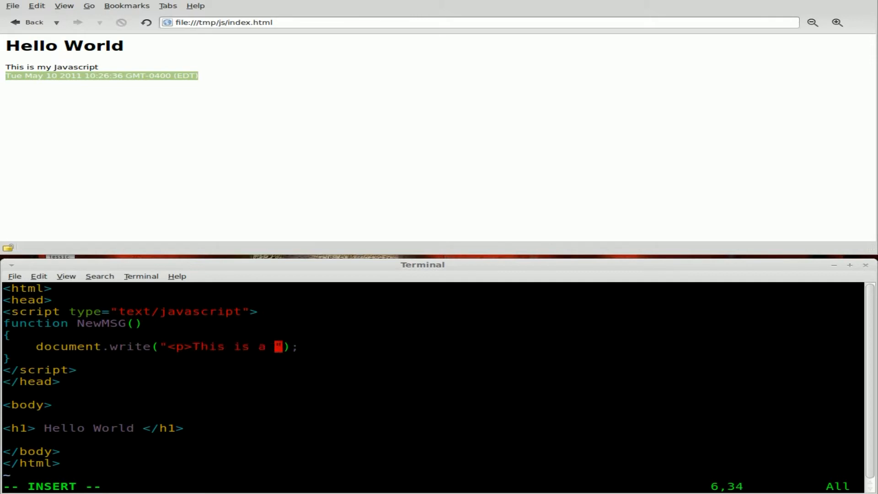
{"action": "type", "text": "new Message"}
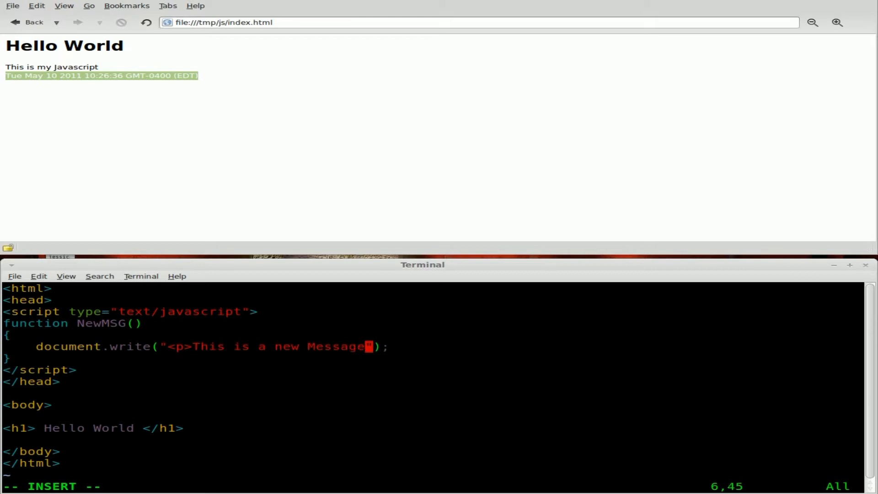
{"action": "type", "text": "</"}
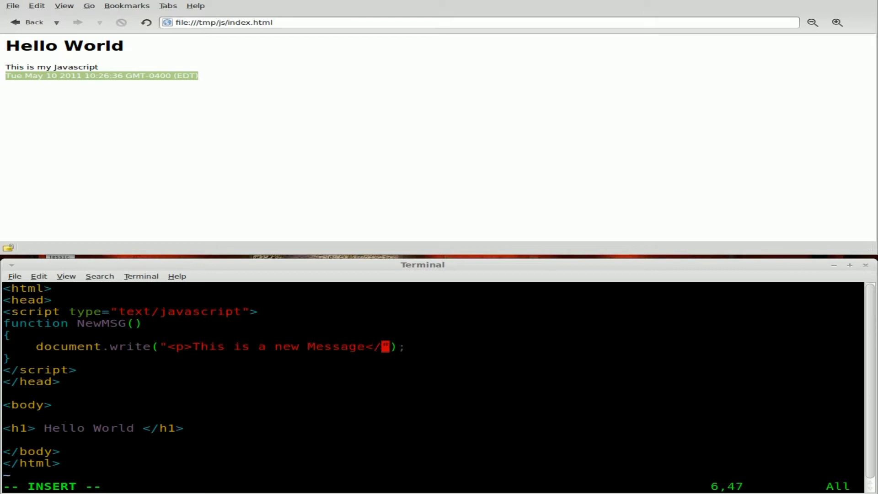
{"action": "type", "text": "p>"}
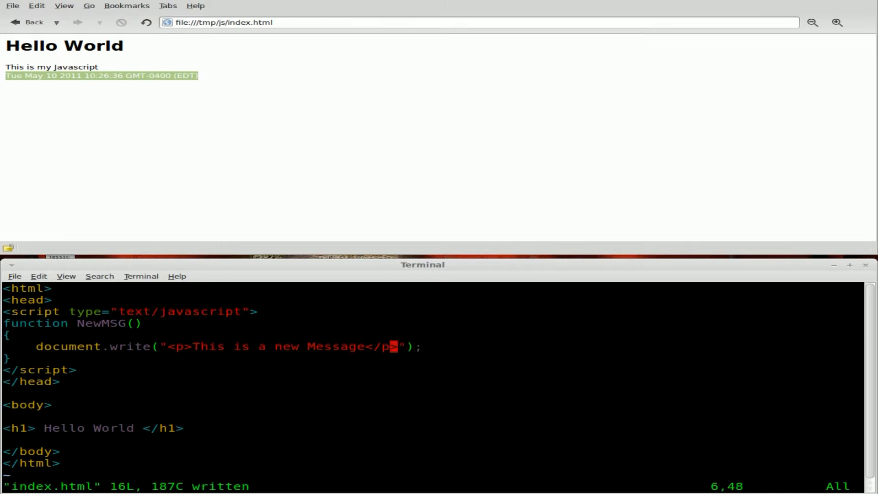
Reload the browser to show only Hello World, then start a new line below the h1
{"action": "left_click", "coordinate": [147, 22]}
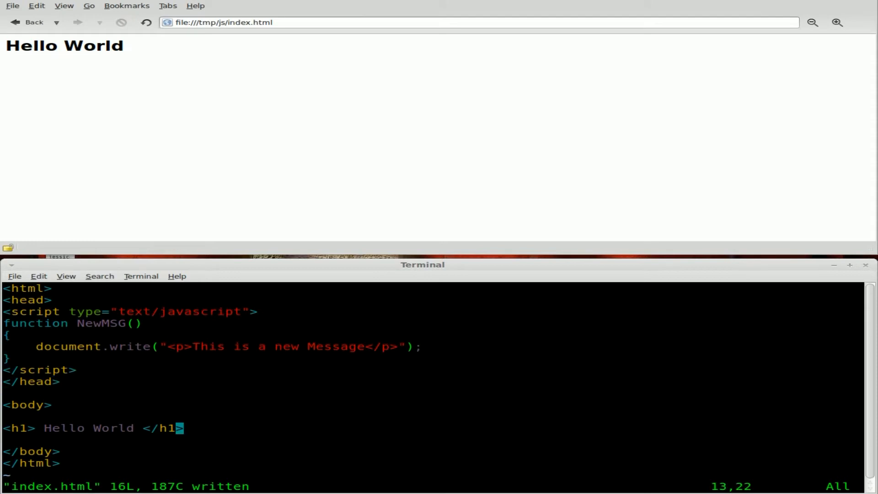
{"action": "key", "text": "o"}
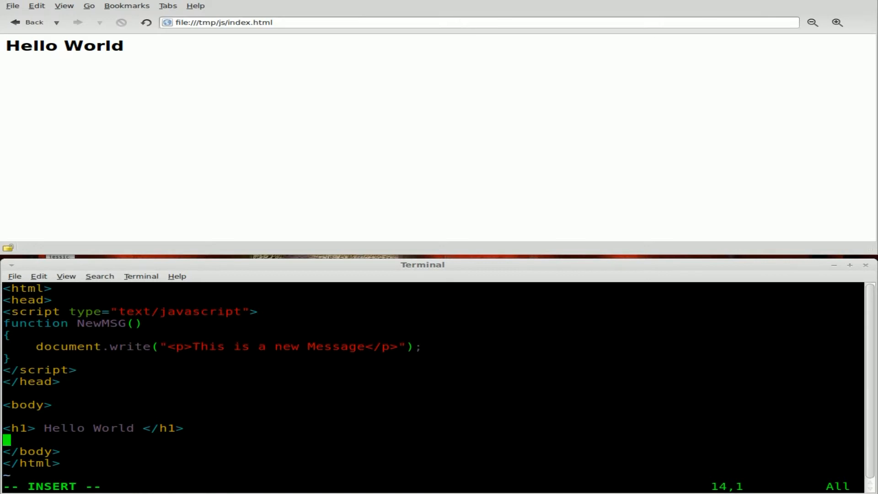
Write <button type="button" onclick="NewMSG()"> below the heading
{"action": "type", "text": "<"}
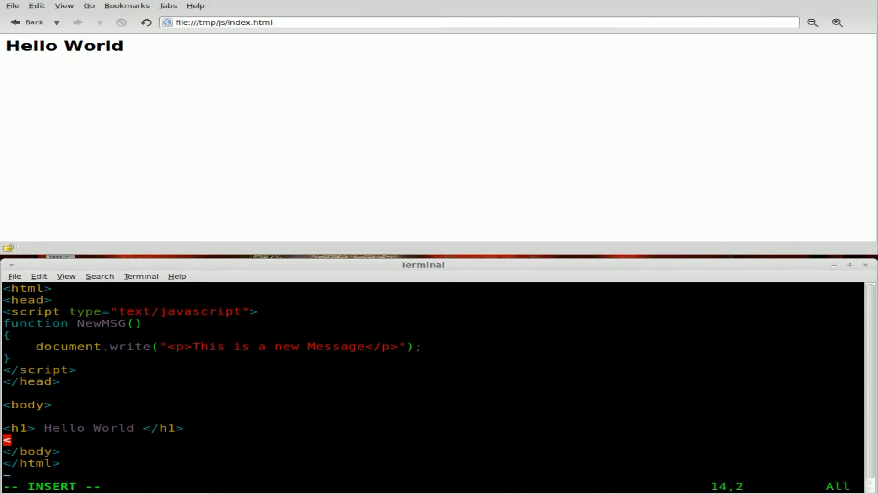
{"action": "type", "text": "button"}
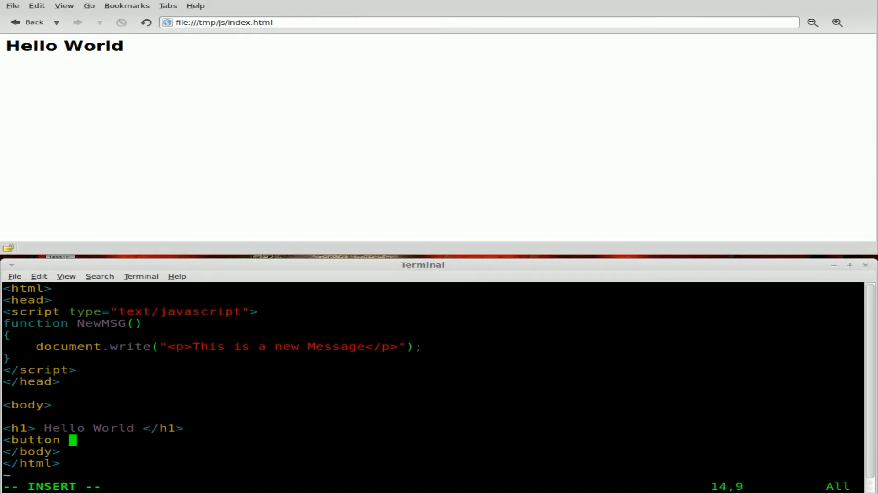
{"action": "type", "text": "type=\""}
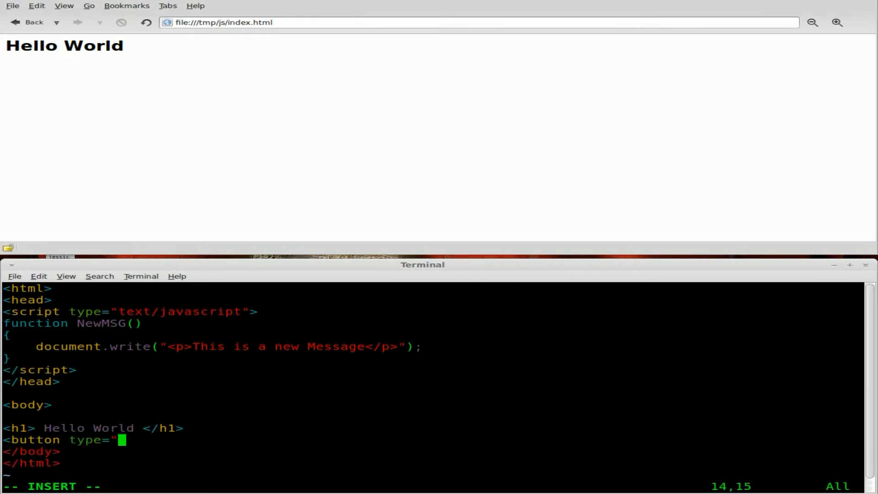
{"action": "type", "text": "button\""}
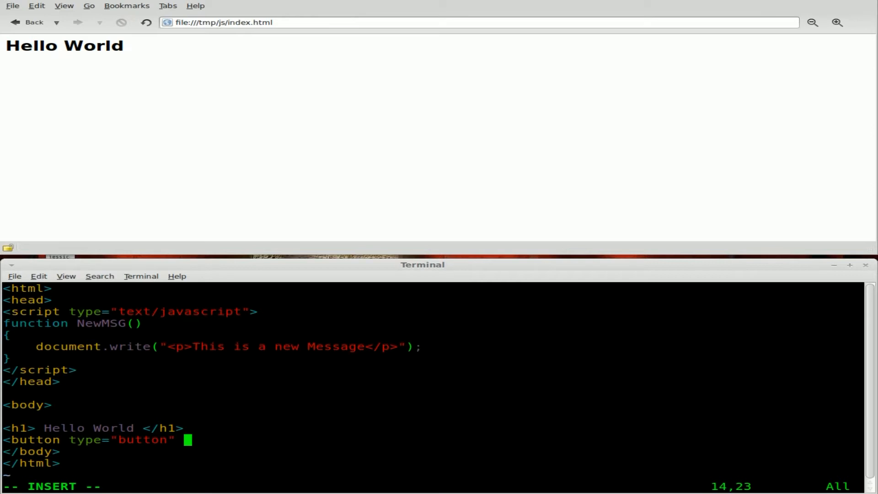
{"action": "type", "text": "oncl"}
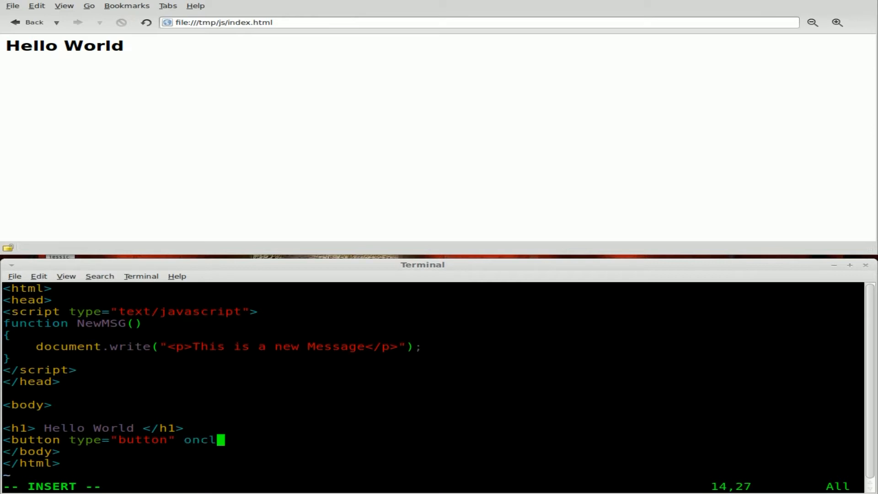
{"action": "type", "text": "ick=\""}
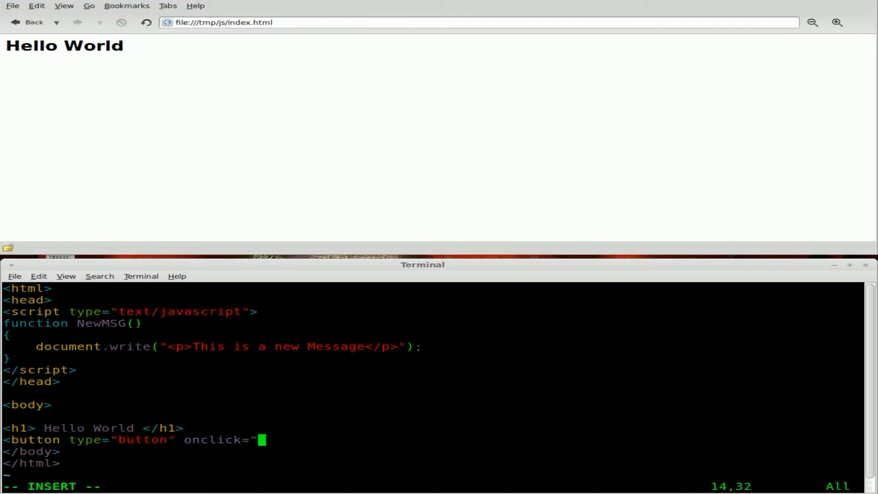
{"action": "type", "text": "NewMSG"}
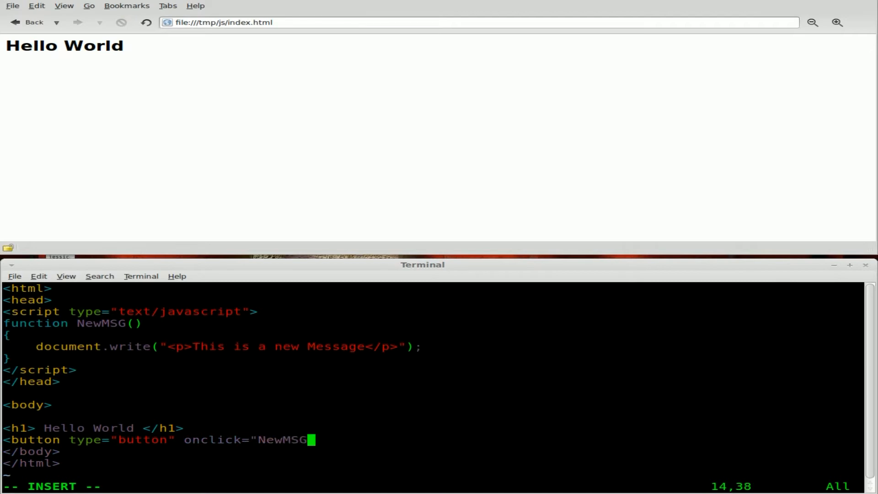
{"action": "type", "text": "()\">"}
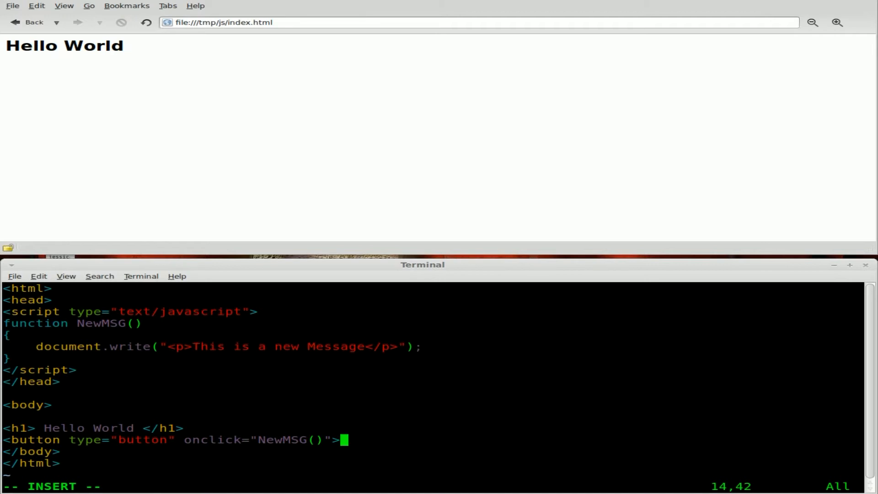
Label the button Click Me and close it with </button>
{"action": "double_click", "coordinate": [216, 440]}
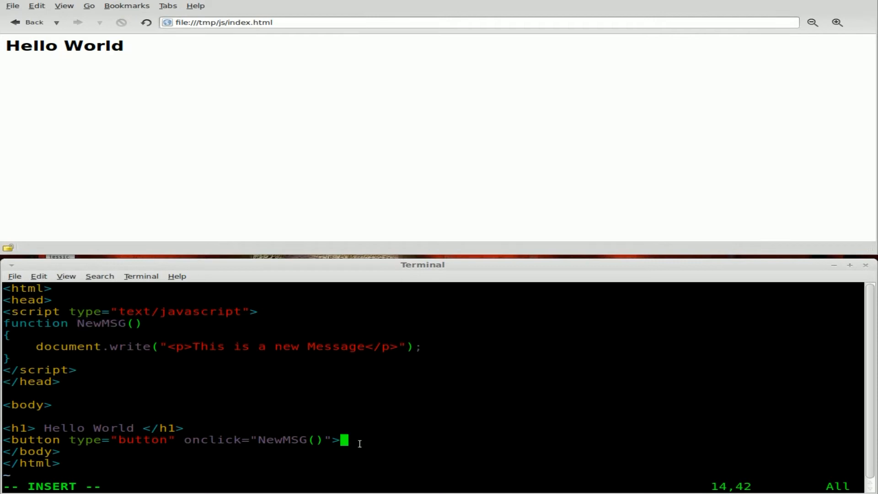
{"action": "type", "text": "Click M"}
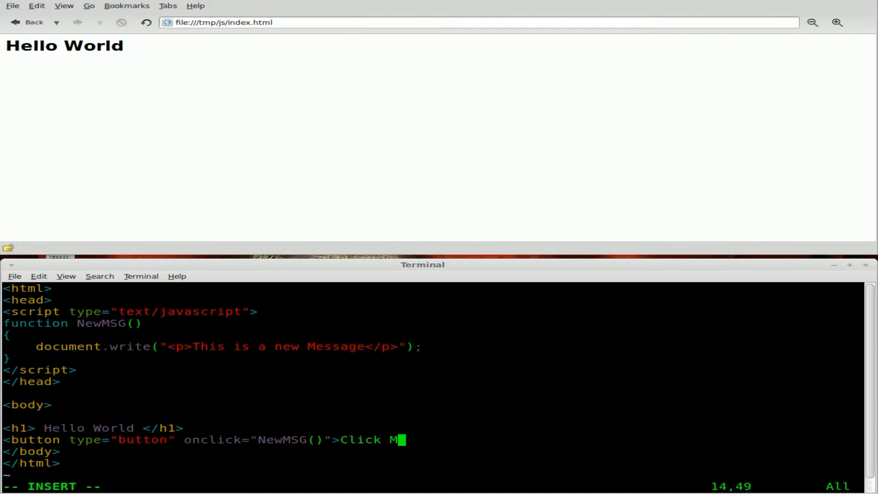
{"action": "type", "text": "e</nu"}
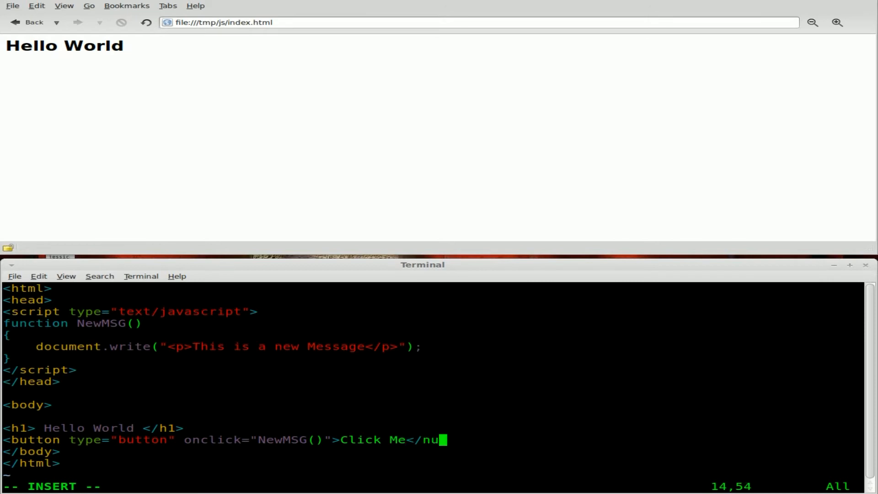
{"action": "type", "text": "tton>"}
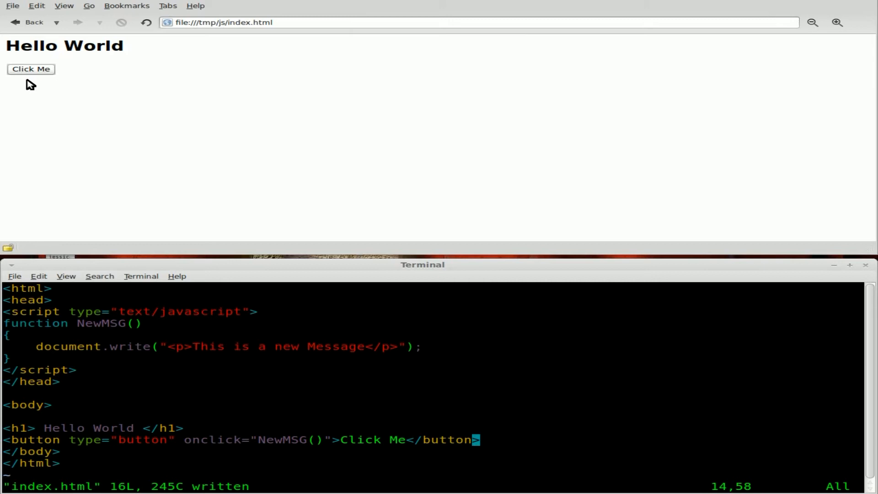
Press Click Me so the page shows 'This is a new Message', then highlight document.write in Vim
{"action": "left_click", "coordinate": [31, 69]}
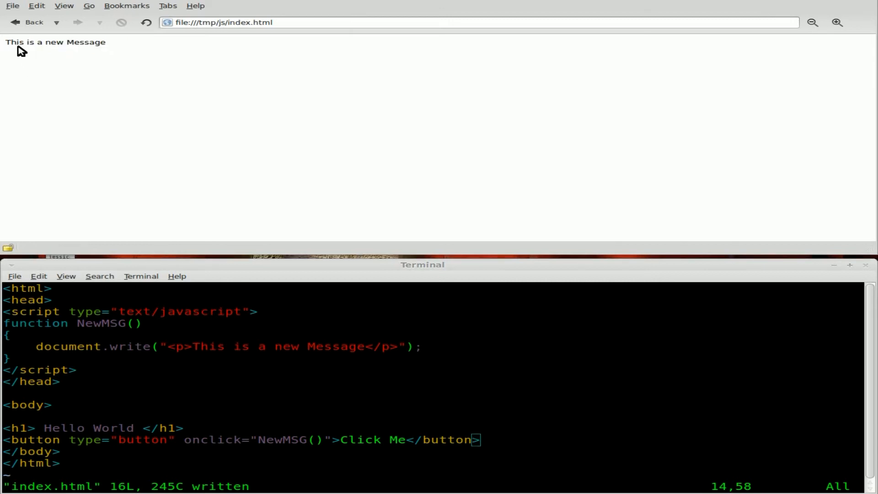
{"action": "mouse_move", "coordinate": [134, 53]}
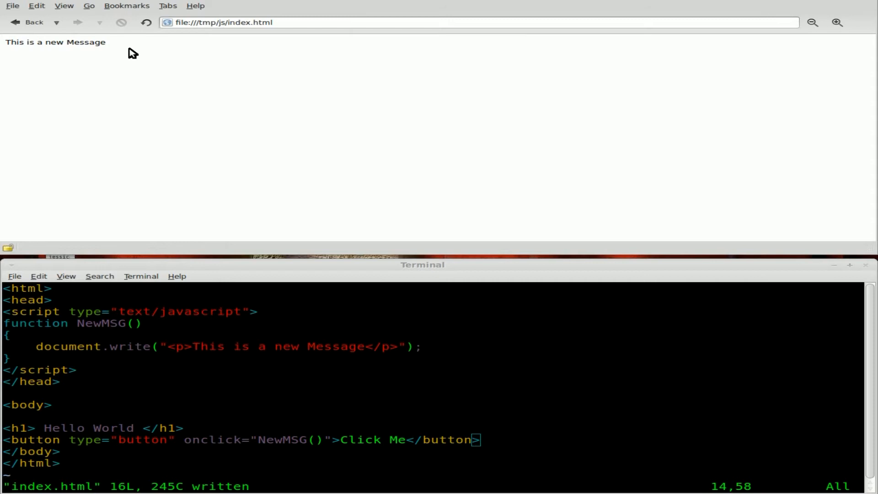
{"action": "mouse_move", "coordinate": [76, 346]}
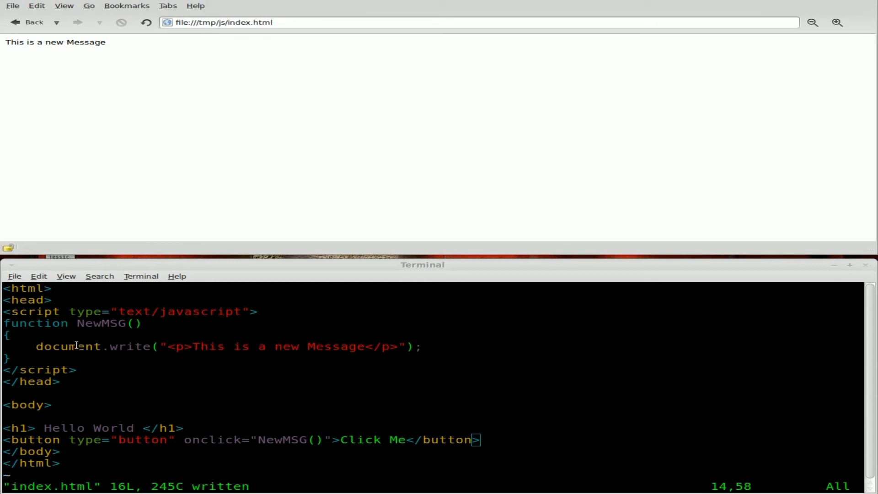
{"action": "double_click", "coordinate": [66, 346]}
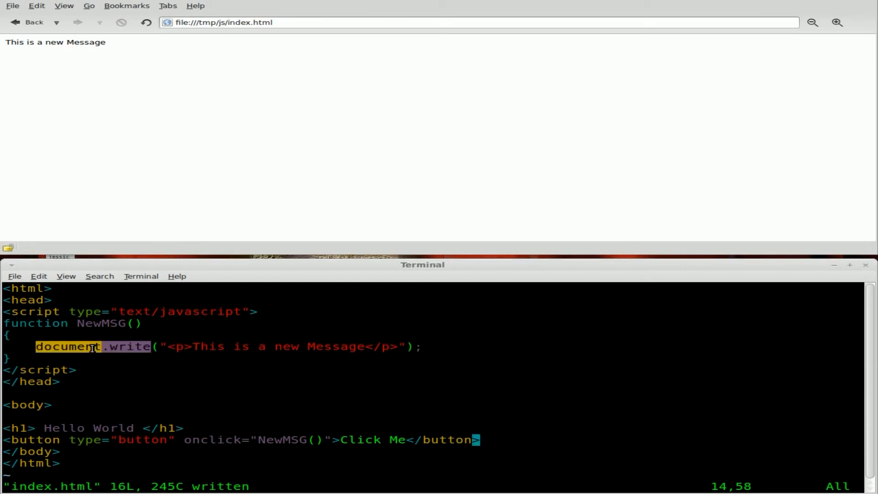